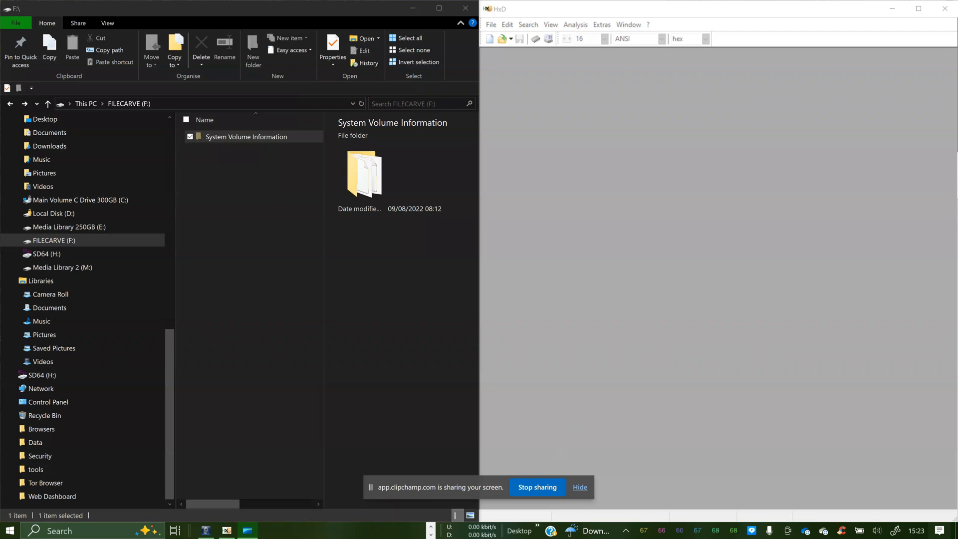
Step: Open the FILECARVE (F:) logical disk read-only so its raw bytes show from sector 0
click(40, 280)
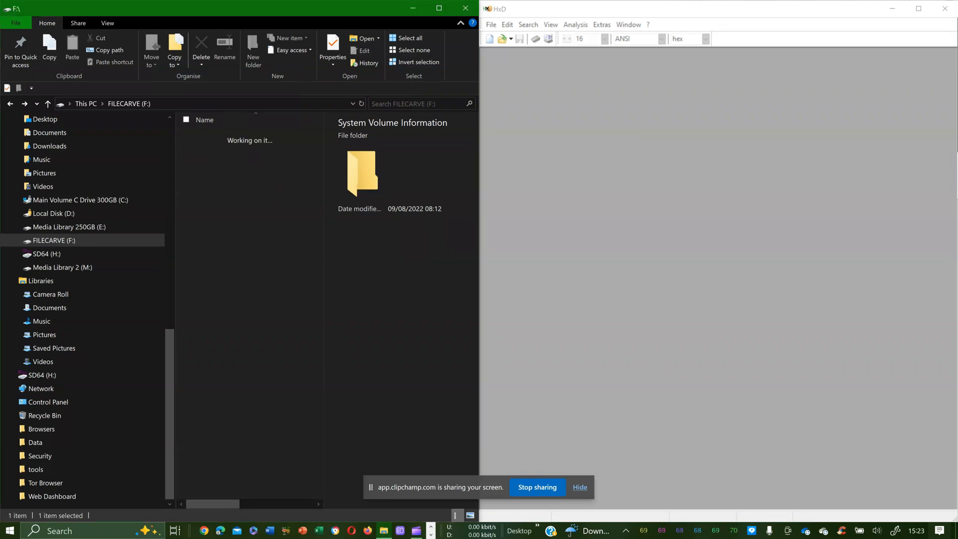
double_click(361, 173)
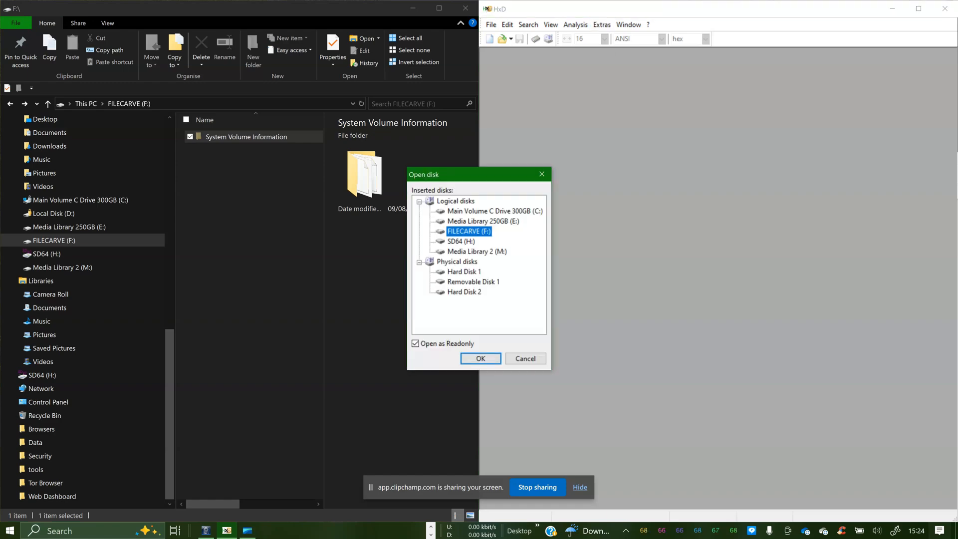
click(480, 358)
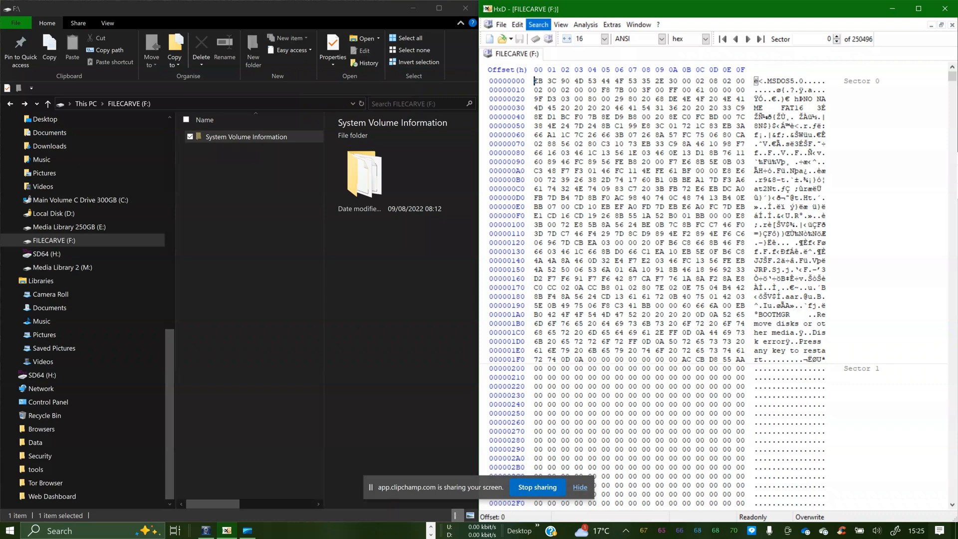
Step: Search forward for hex FF D8, landing on the JPEG/JFIF header at offset 26000 (sector 304)
click(537, 24)
text(ff d8)
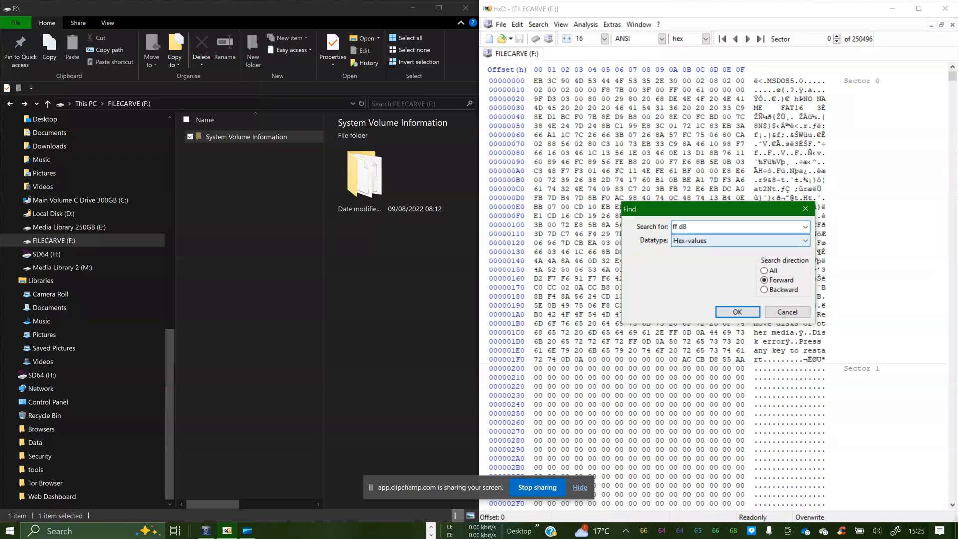
click(733, 227)
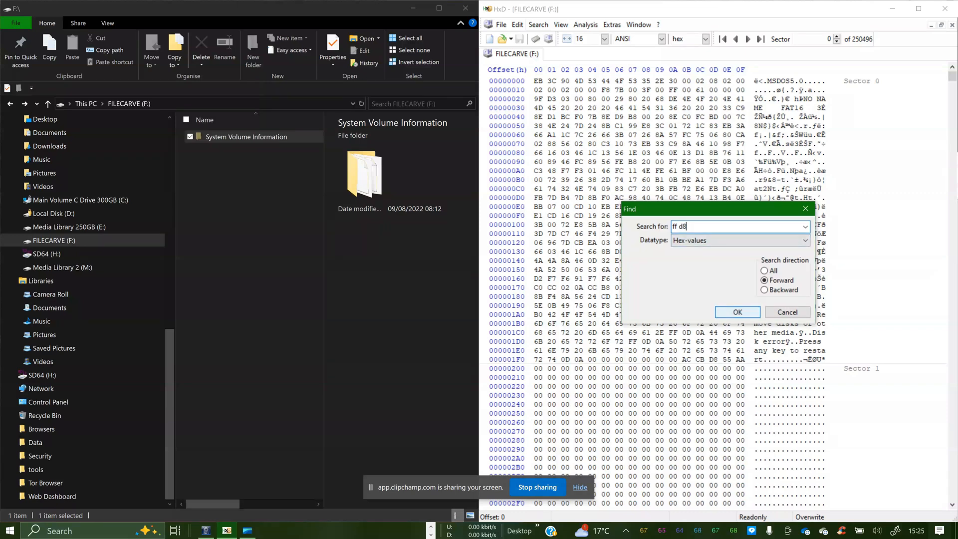
click(735, 311)
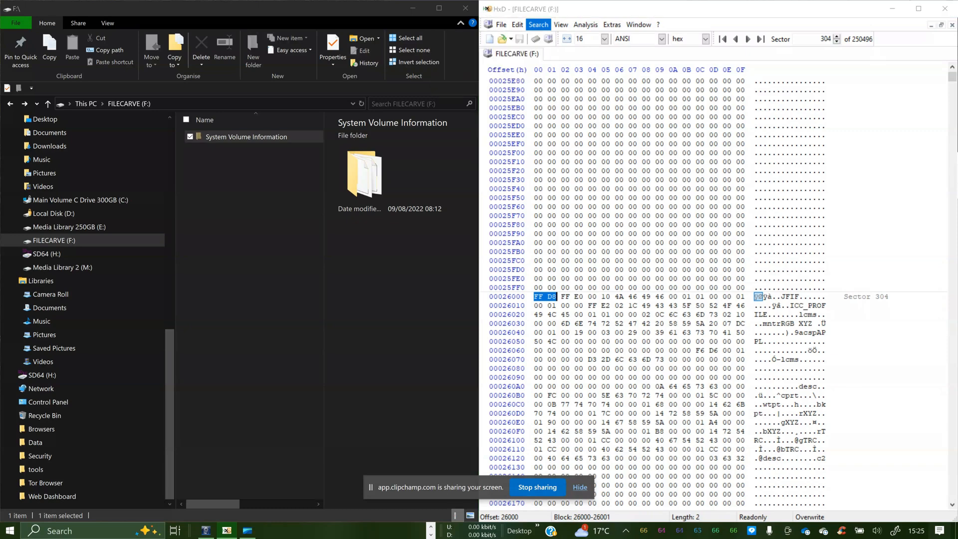
Step: Search forward for hex FF D9, landing on the JPEG end marker at offset 4B933 (sector 604)
click(536, 24)
text(ff d9)
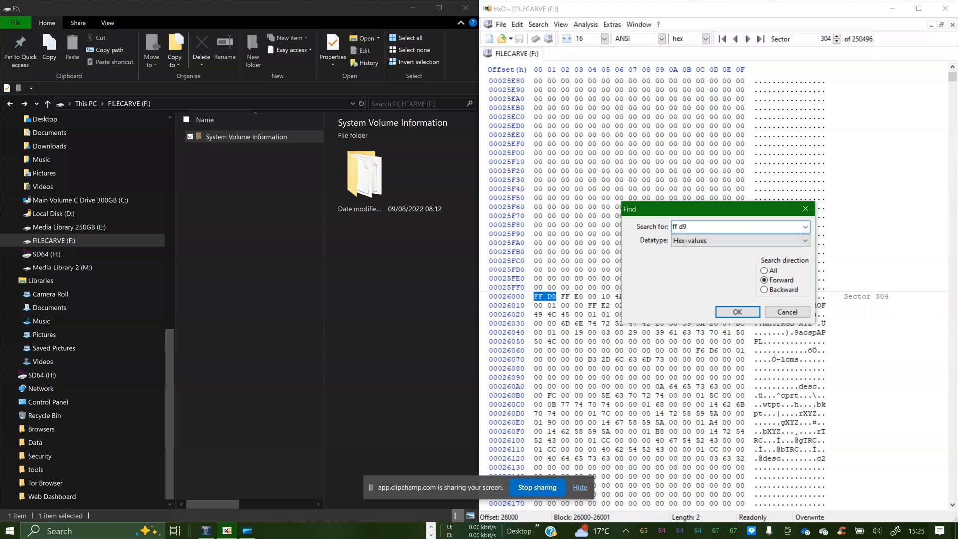
click(736, 311)
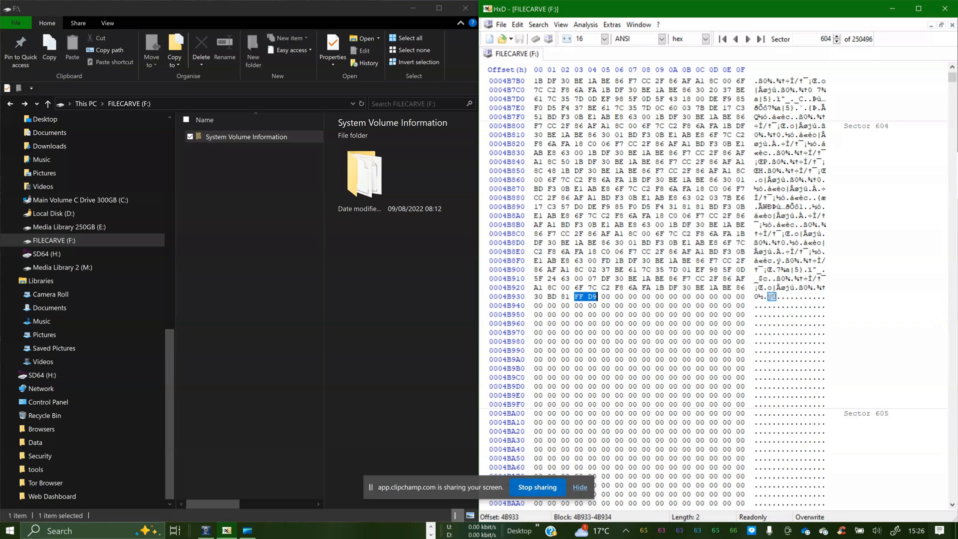
Step: Select the block from offset 26000 to 4B934 and copy those 25935 JPEG bytes
click(516, 24)
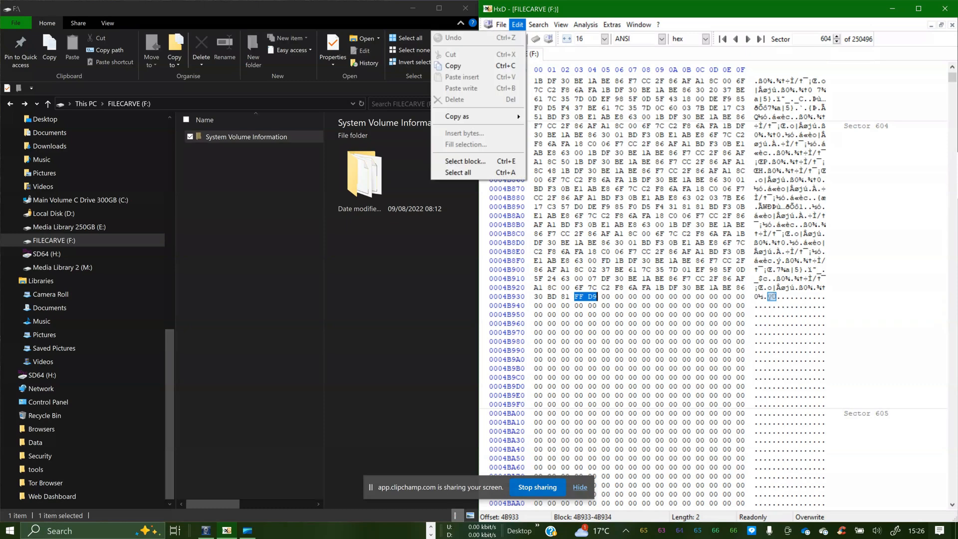
click(464, 161)
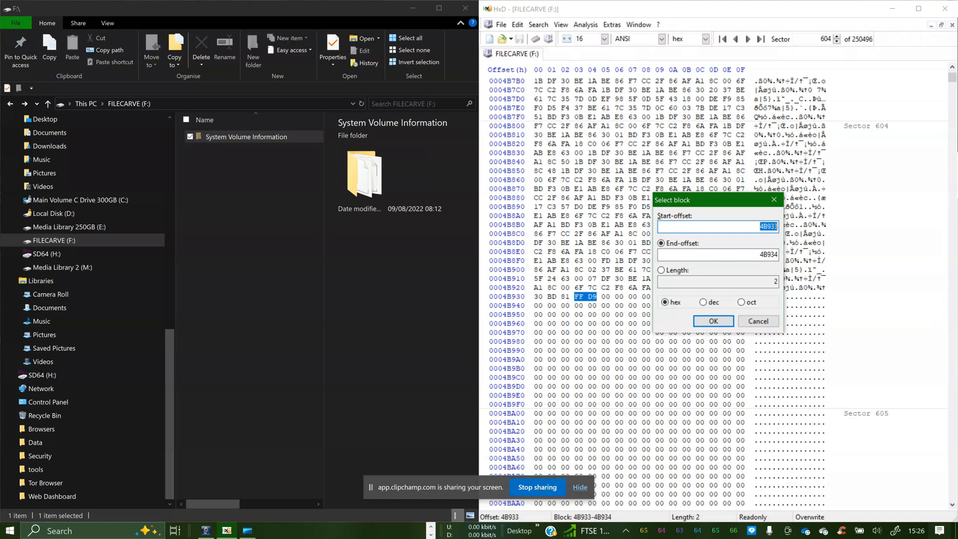
text(26000)
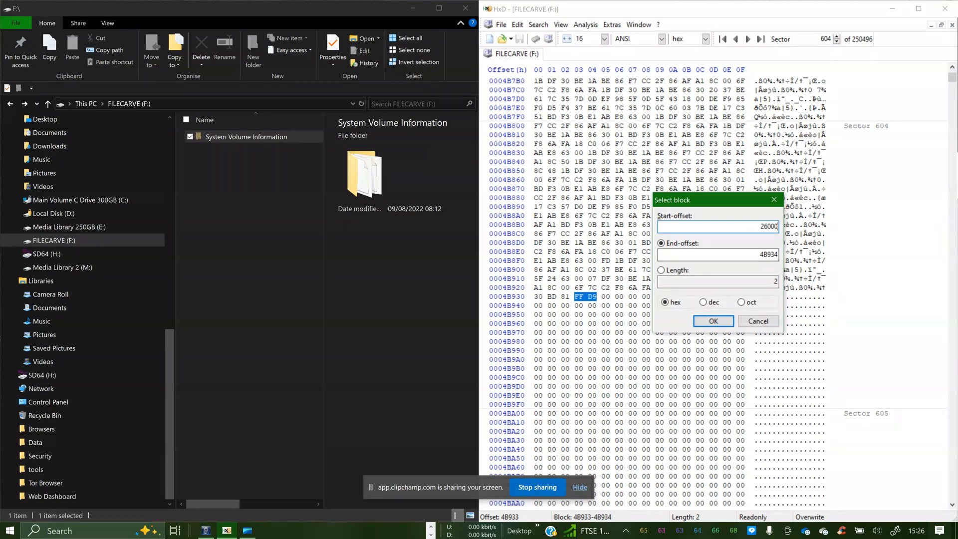
click(711, 320)
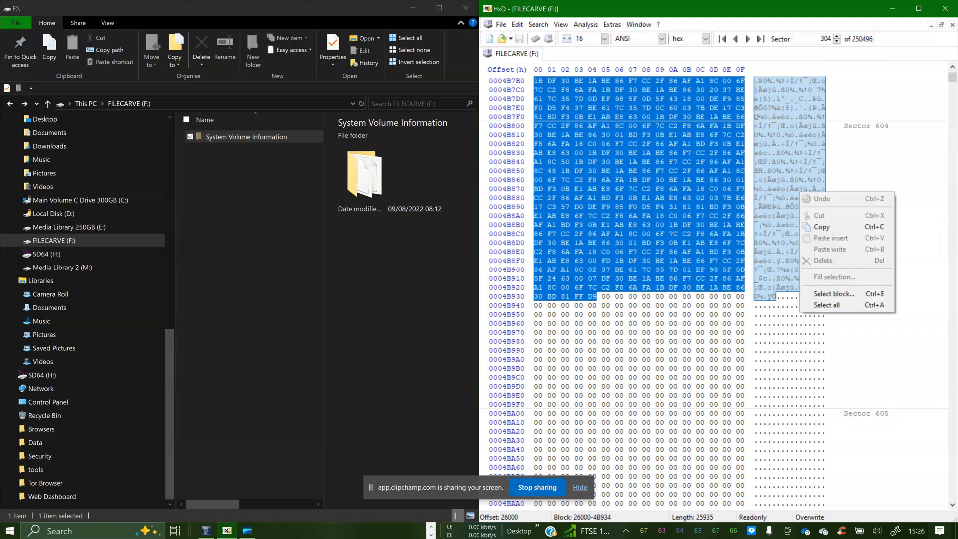
click(596, 295)
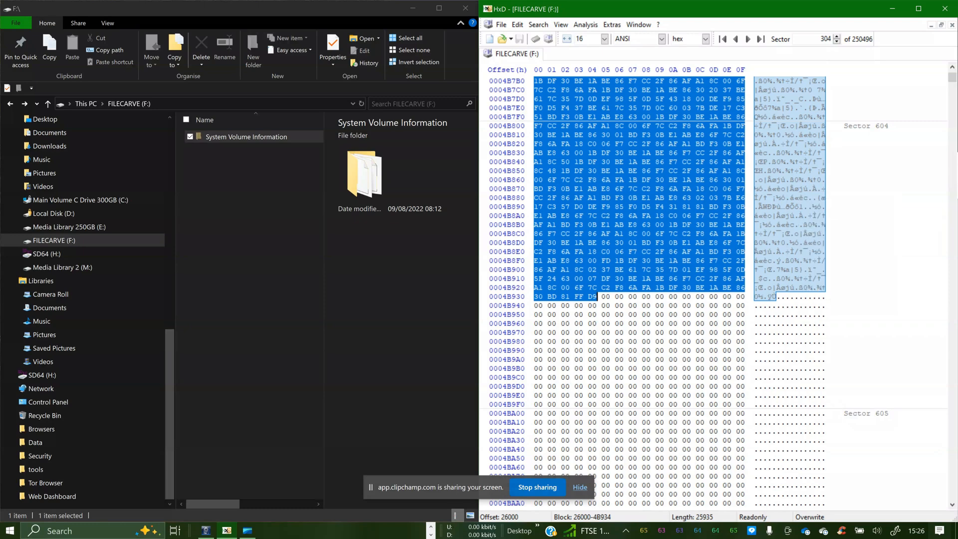
Step: Create a new untitled file containing the pasted JPEG bytes ending in FF D9
click(500, 24)
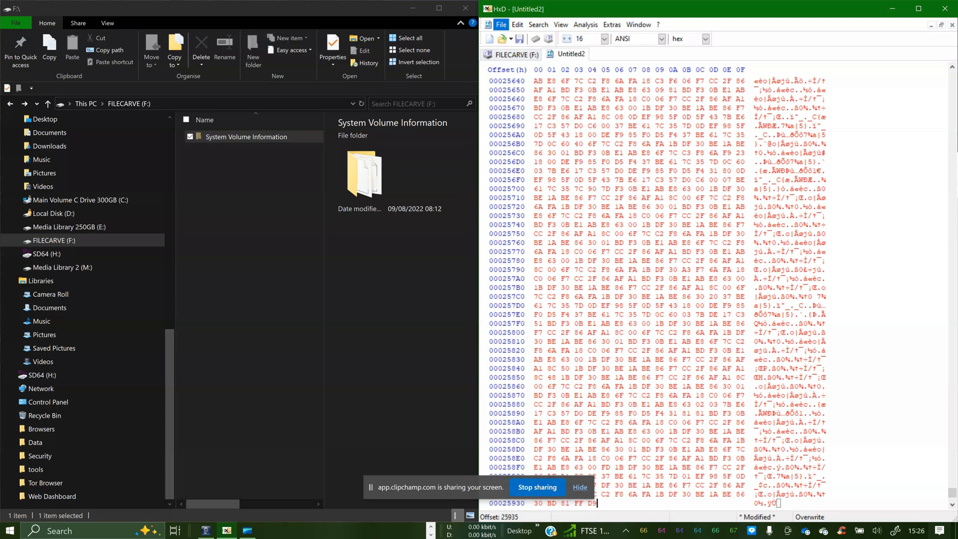
Step: Save the new file as recovered2 on the Media Library 250GB (E:) drive
click(500, 24)
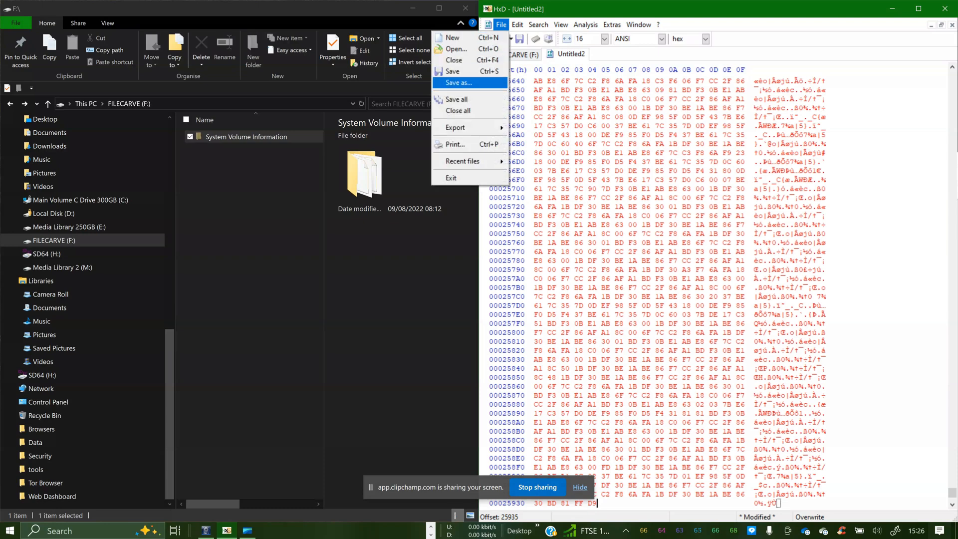
click(456, 83)
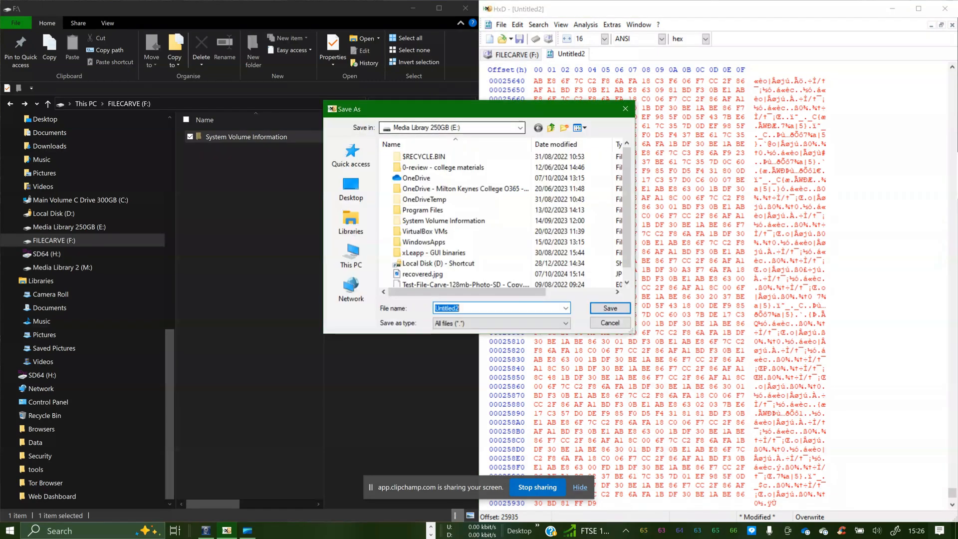
click(423, 156)
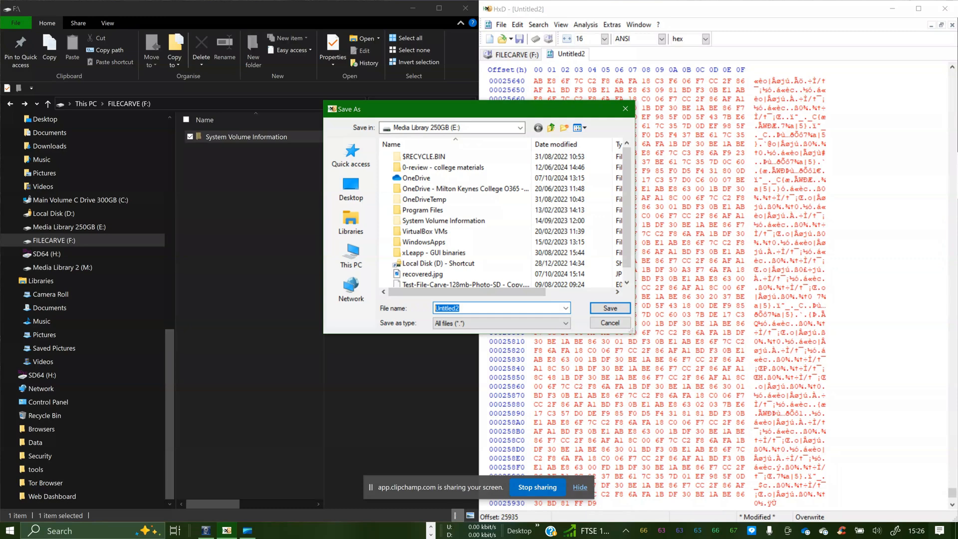
text(recovered2)
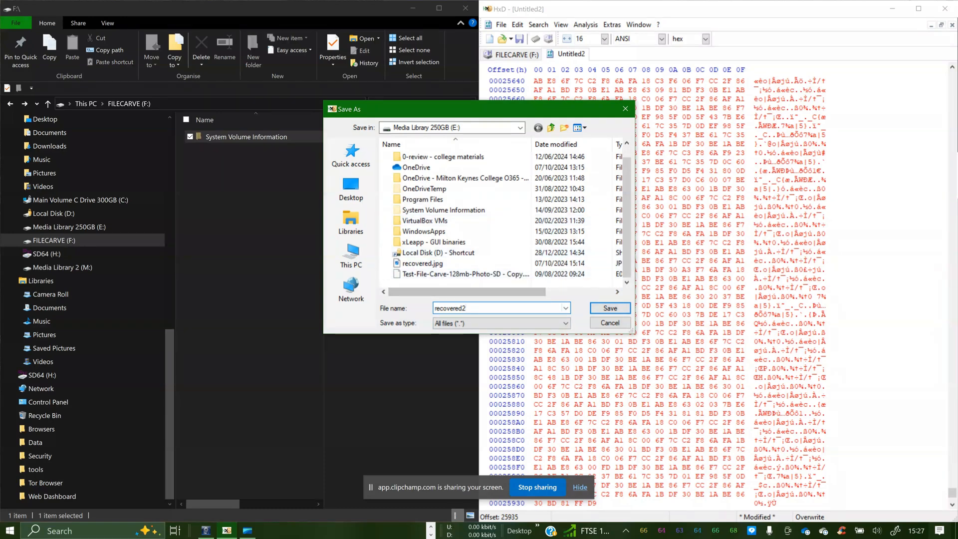
click(608, 307)
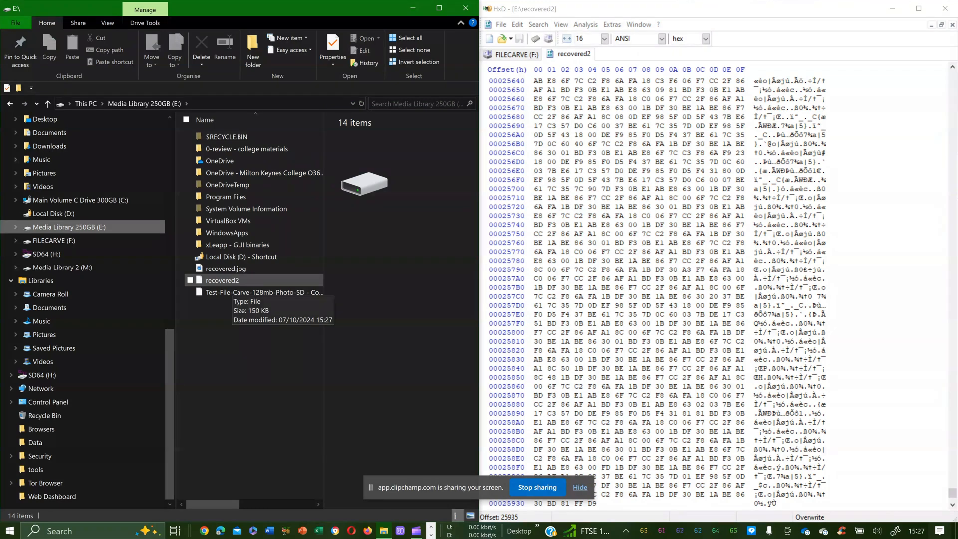
Step: Rename recovered2 to recovered2.jpg and open it to view the sunset photo
click(222, 279)
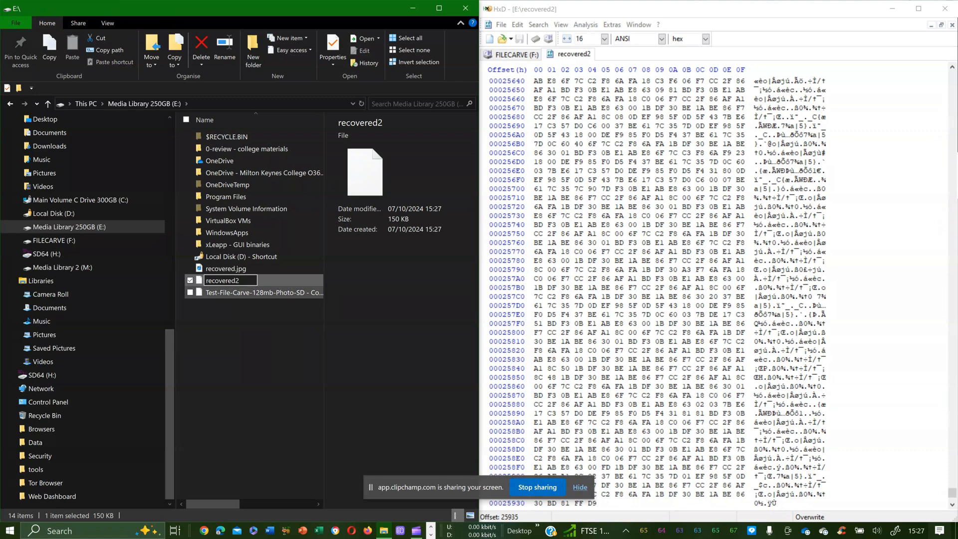
text(.jpg)
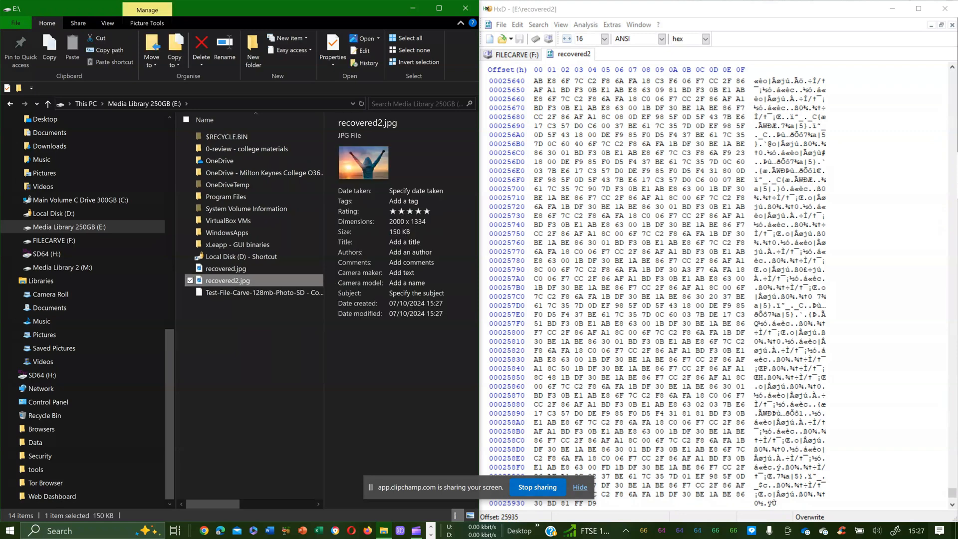
double_click(226, 279)
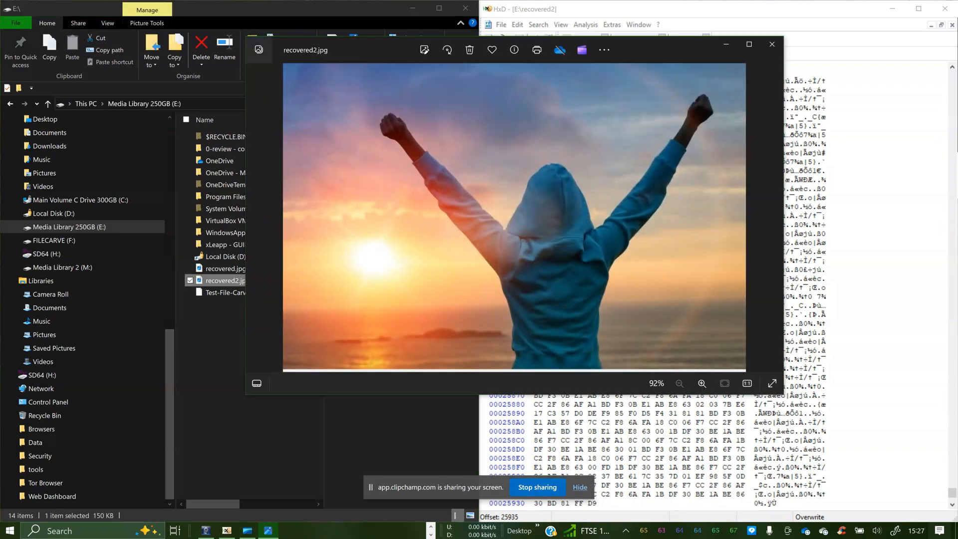